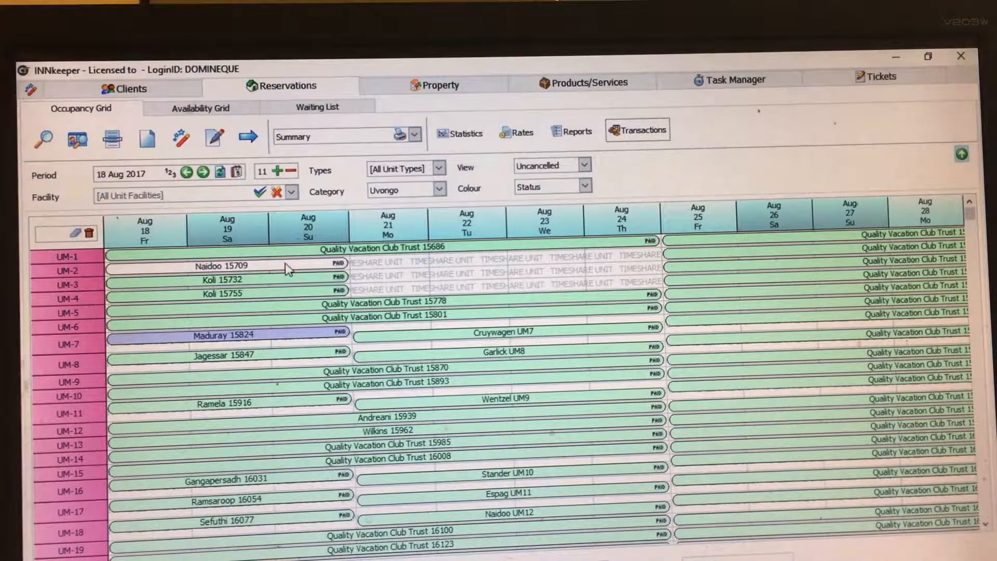
left_click(222, 266)
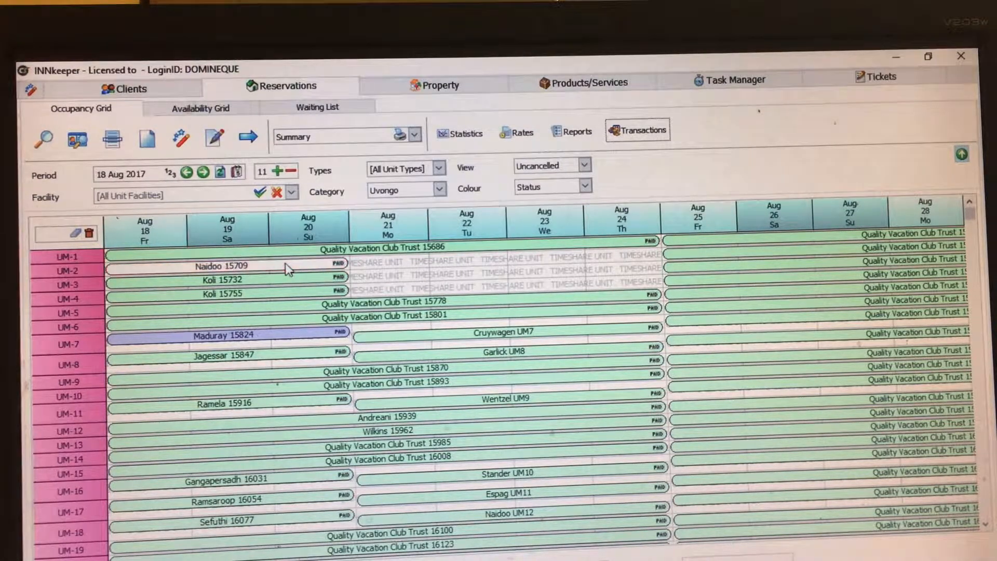
left_click(222, 266)
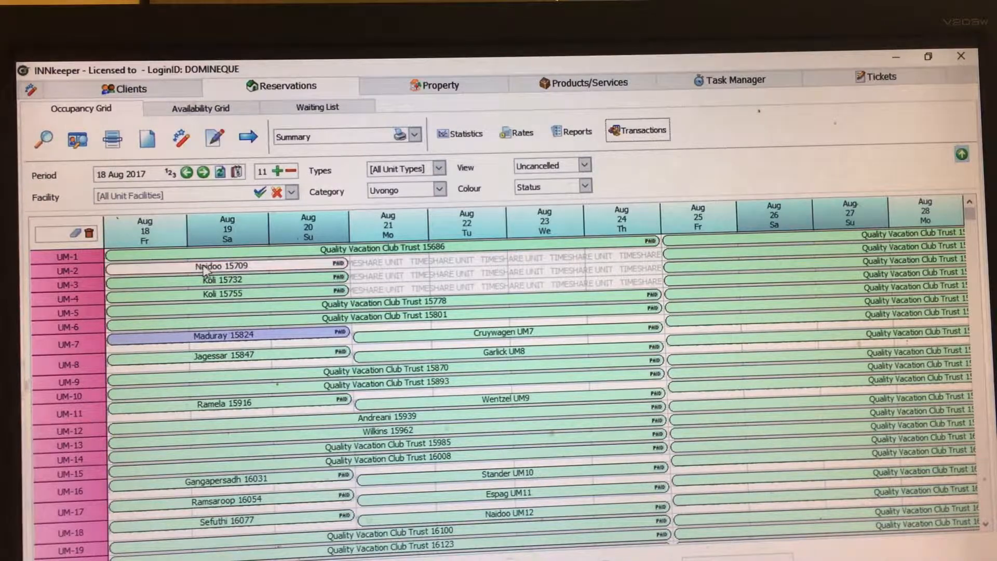
left_click(222, 266)
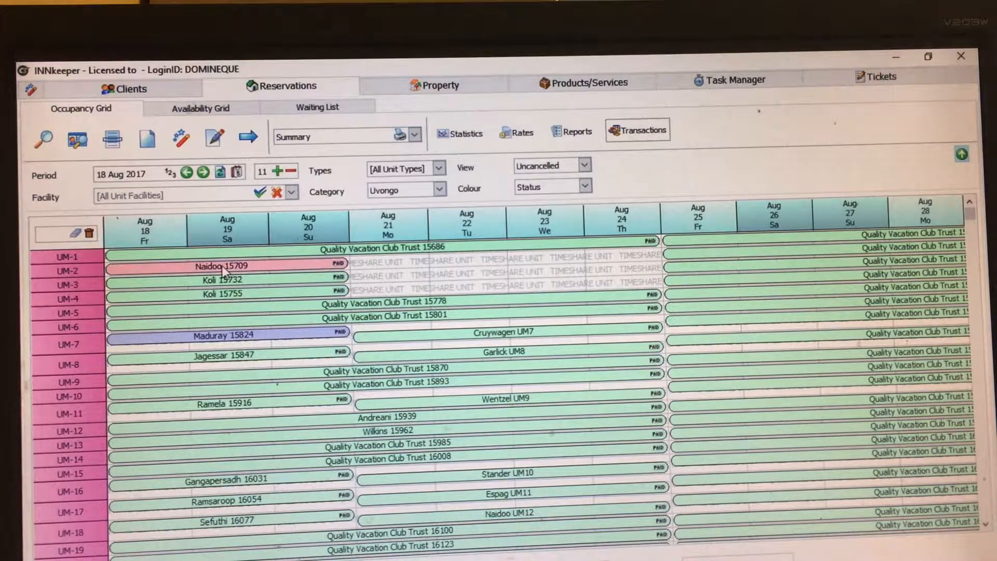
left_click(222, 266)
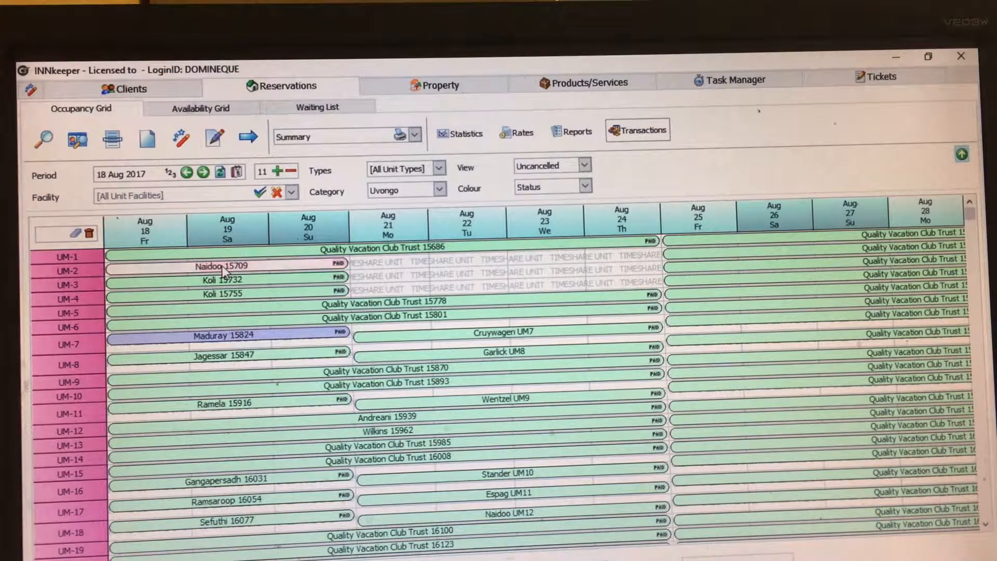
left_click(229, 266)
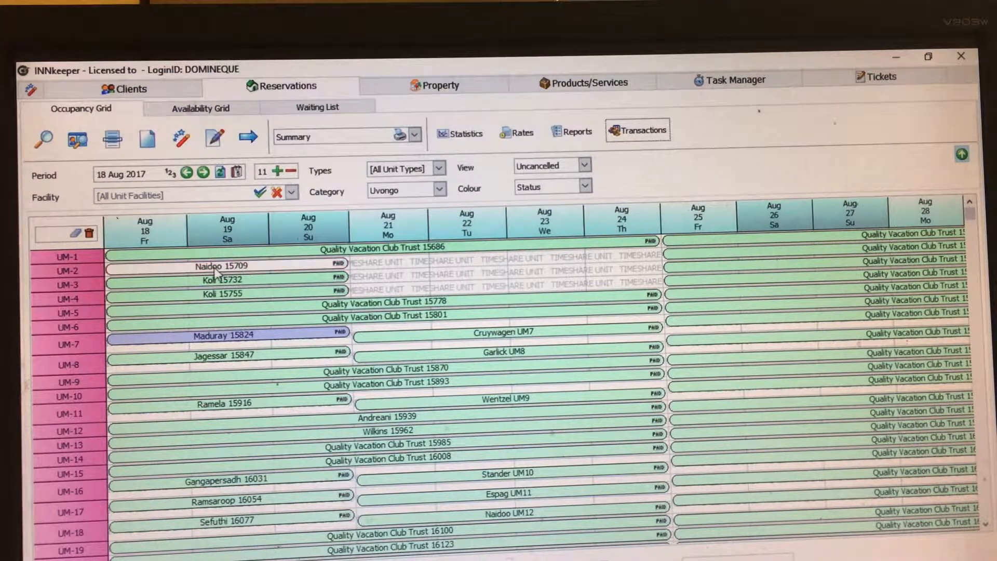
left_click(229, 266)
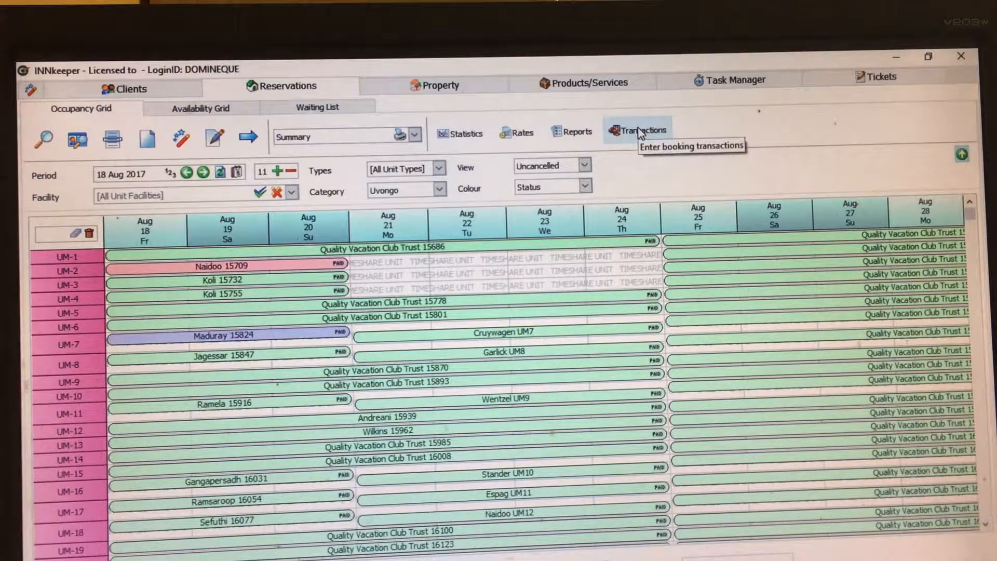
left_click(641, 132)
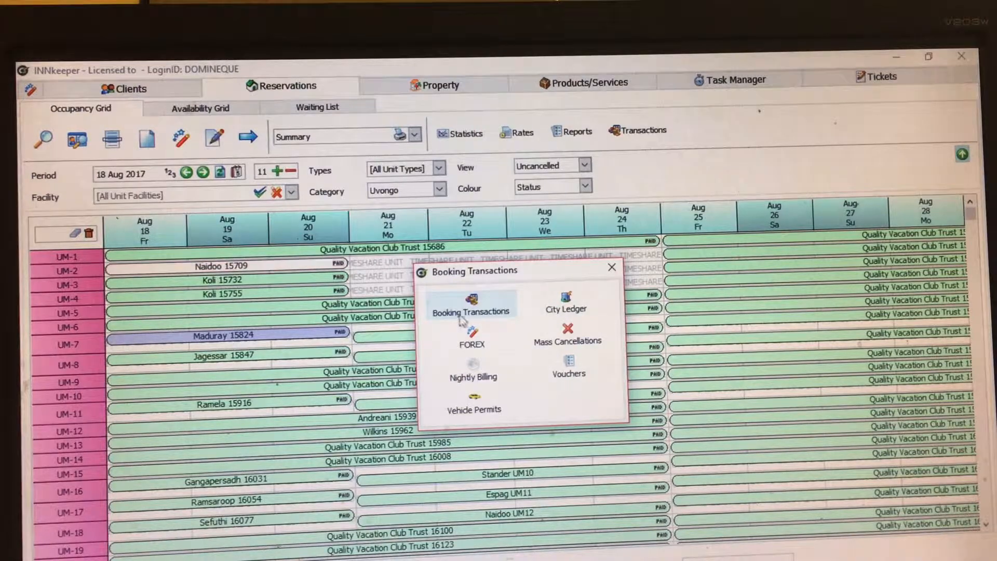
left_click(470, 306)
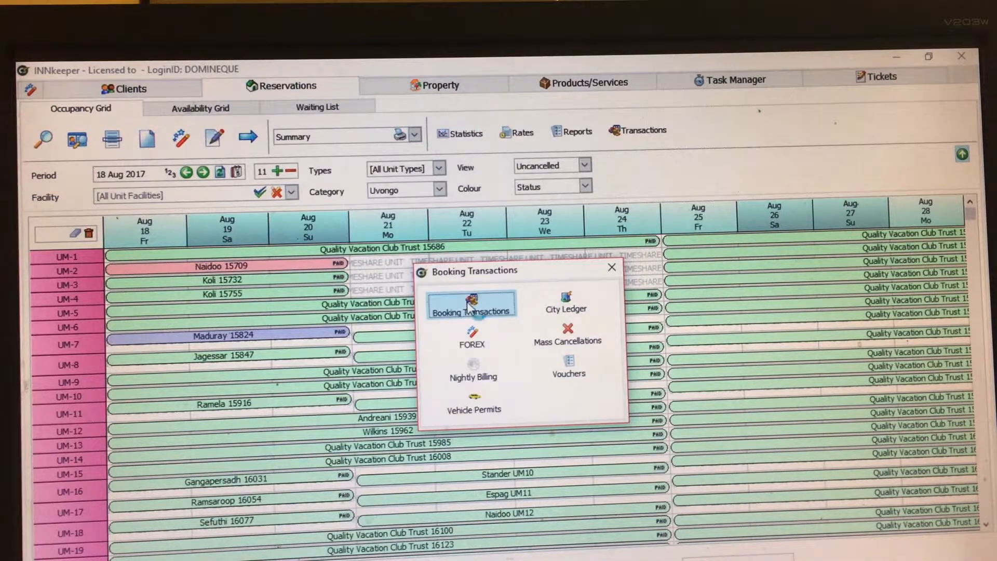
left_click(470, 303)
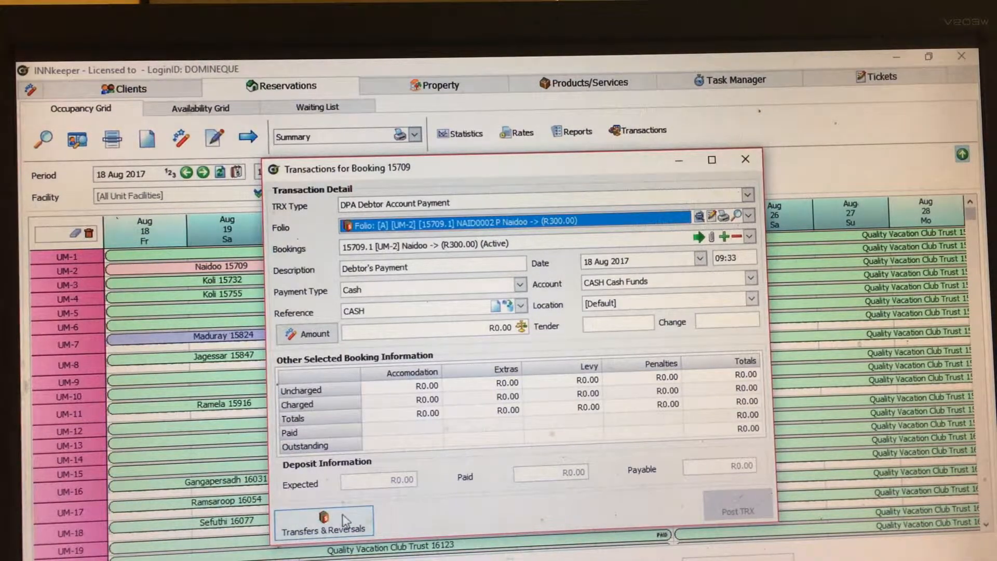
In Transfers & Reversals, tick the R300.00 DEPRECV key deposit receipt row
left_click(324, 522)
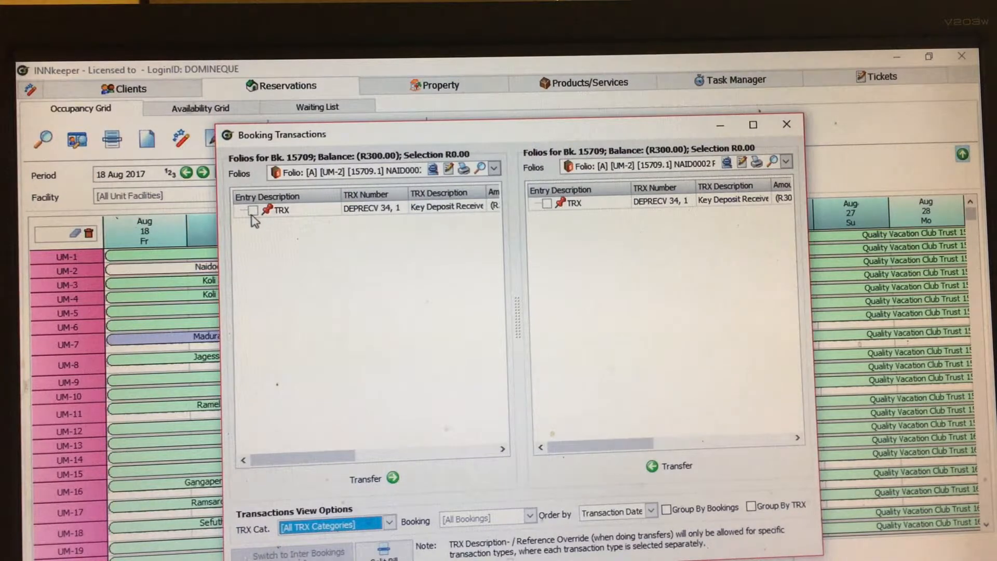
left_click(254, 210)
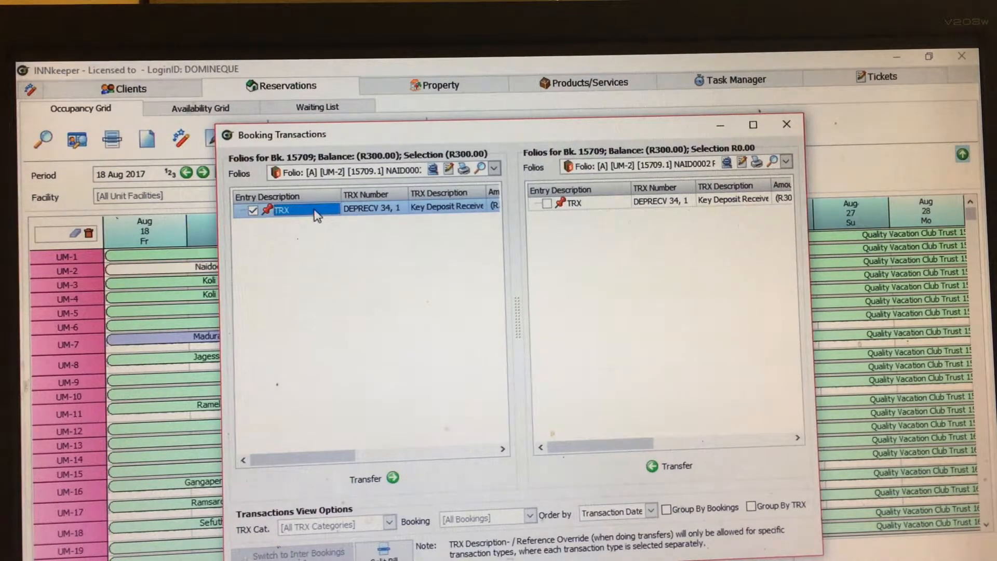
Reverse the ticked receipt as a Key Deposit Payment Refund (DEPREF) of R300.00
right_click(287, 210)
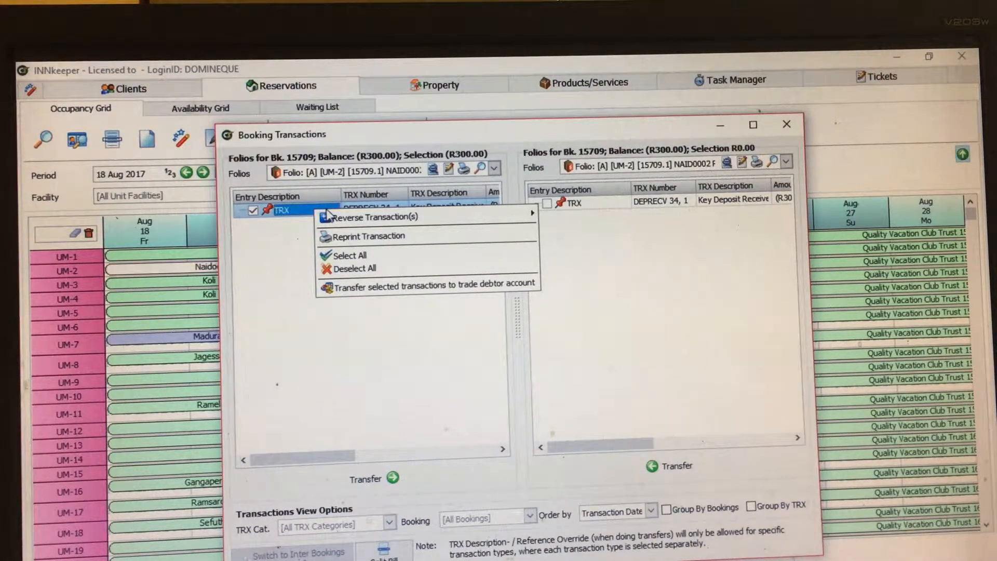
mouse_move(372, 217)
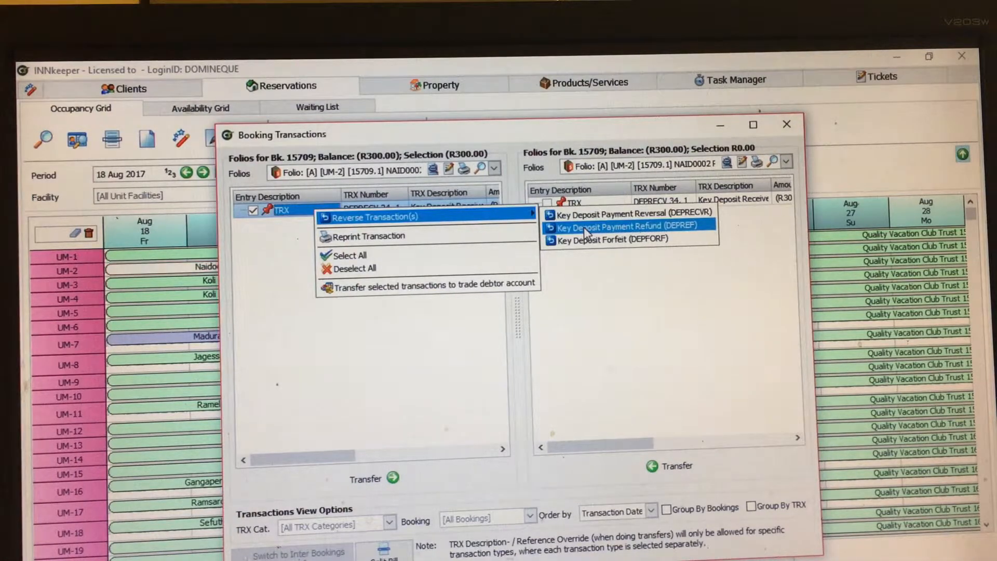
left_click(617, 225)
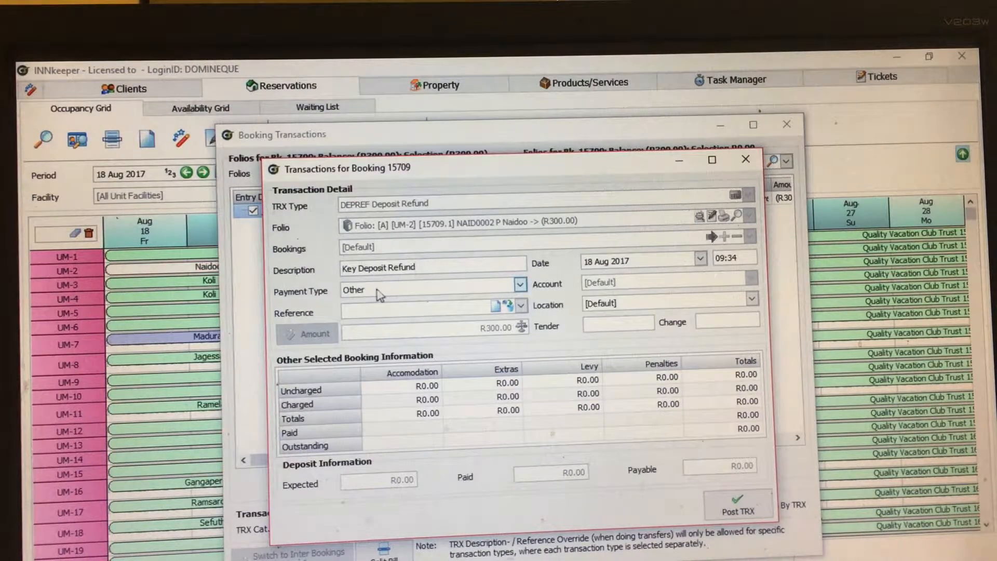
Set the refund to Cash with reference 15709 and tender 300, change R0.00
left_click(519, 285)
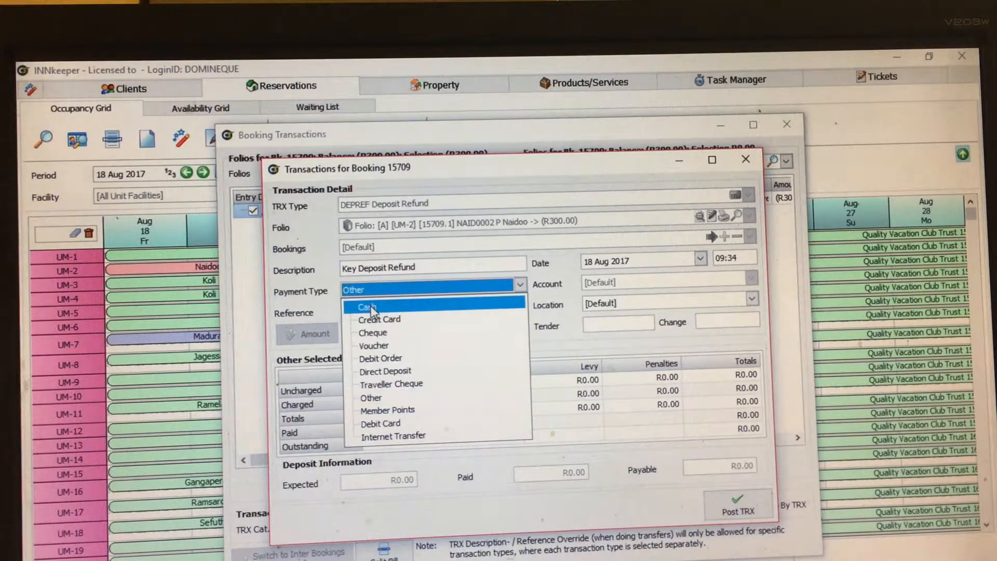
left_click(368, 306)
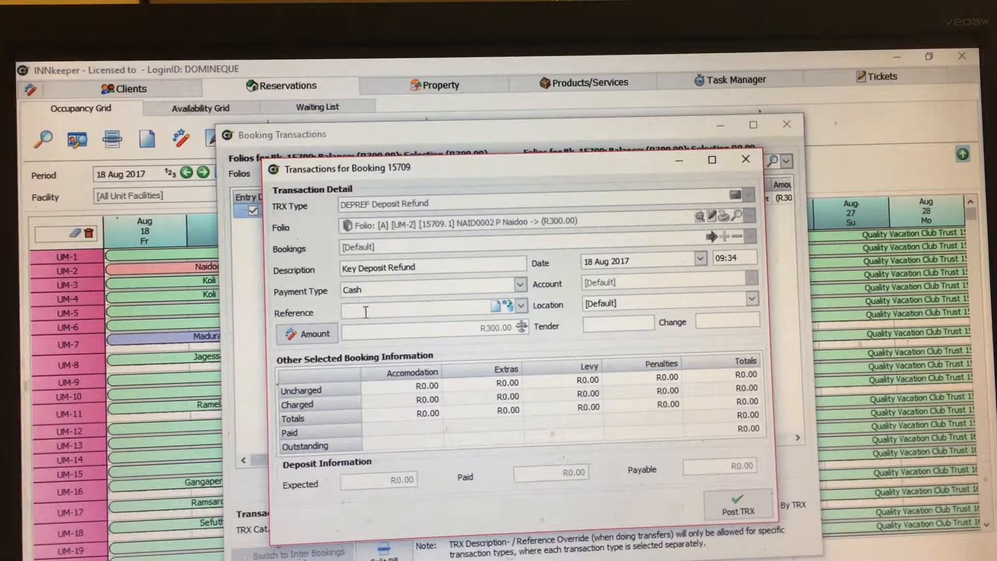
type("15709")
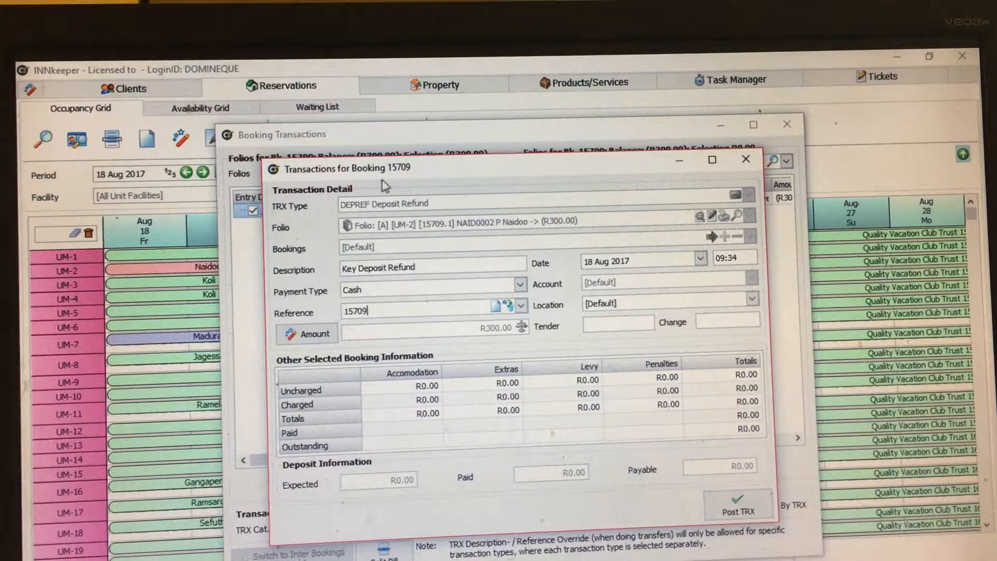
mouse_move(406, 185)
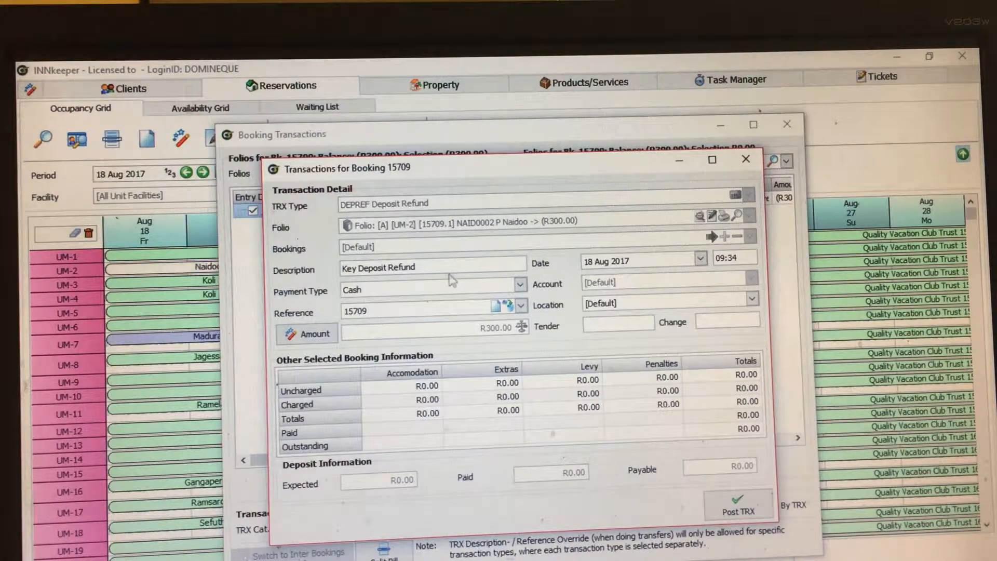
mouse_move(487, 336)
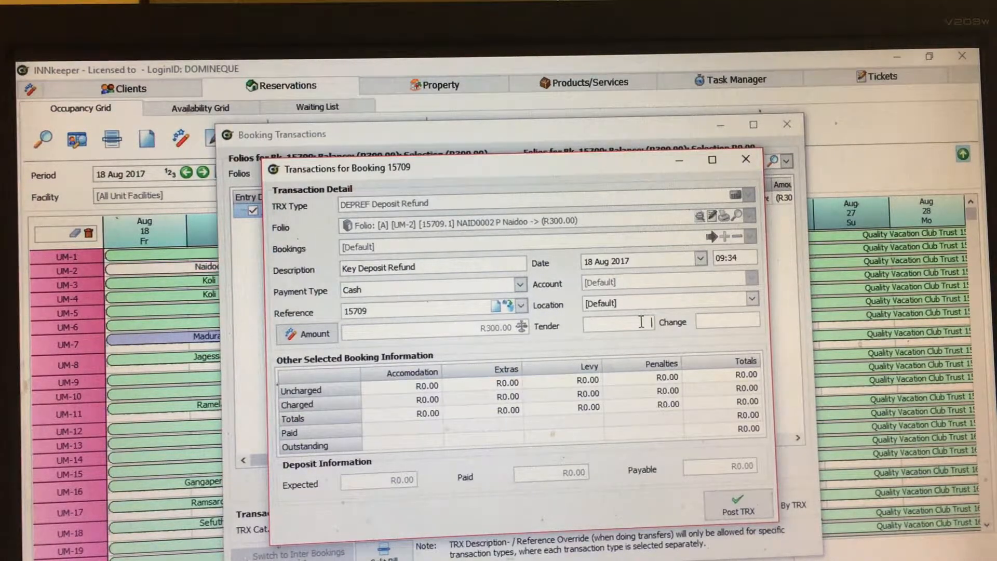
type("300")
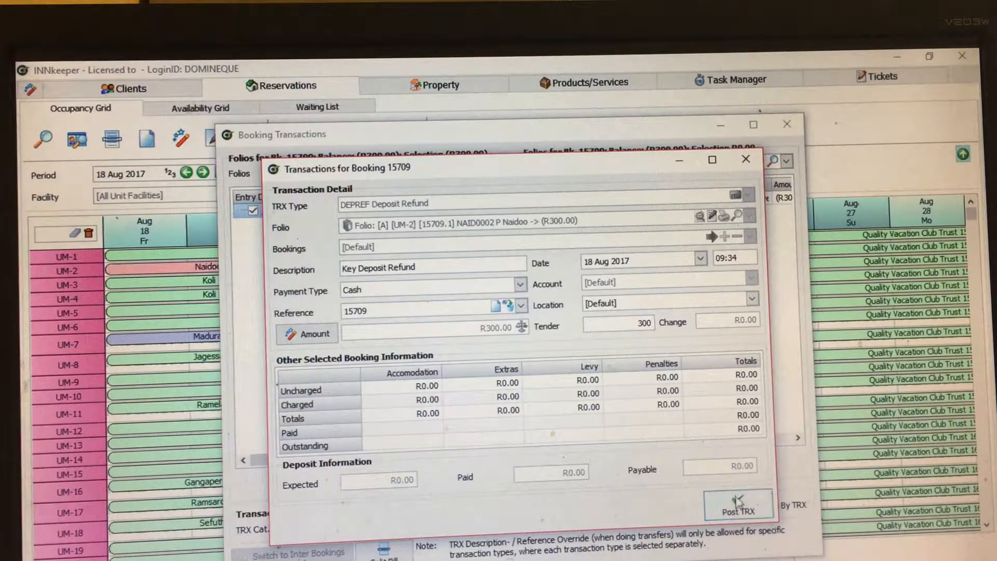
Post and confirm the refund, leaving folio 15709 at R0.00 with no transactions
left_click(738, 505)
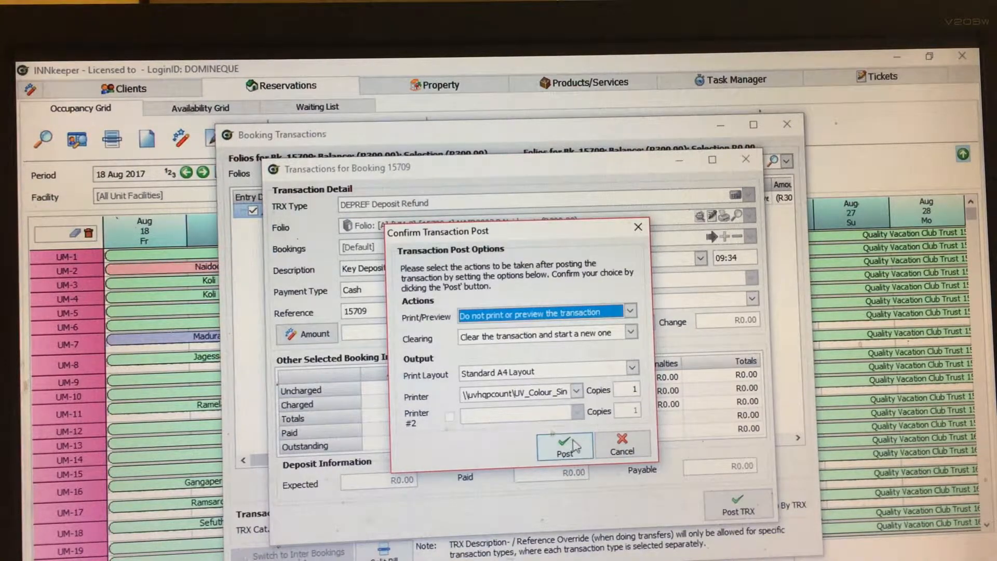
left_click(563, 445)
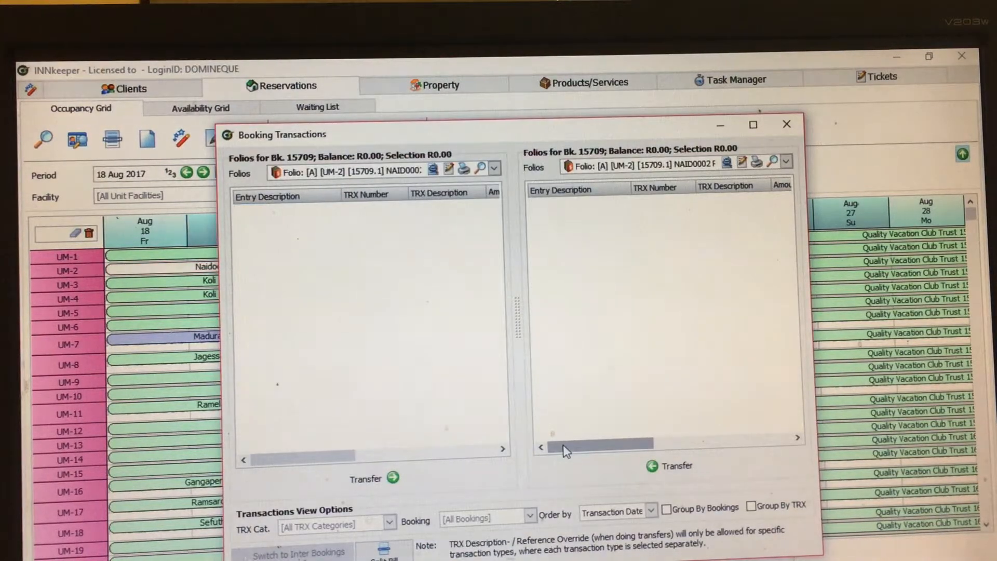